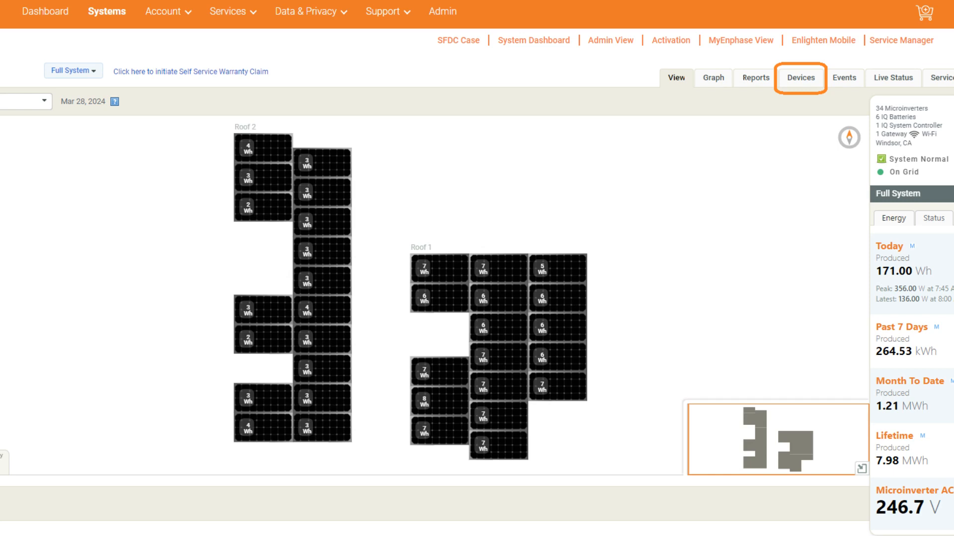
- Show the system's Devices list with gateway, production and consumption meters
{"action": "left_click", "coordinate": [800, 77]}
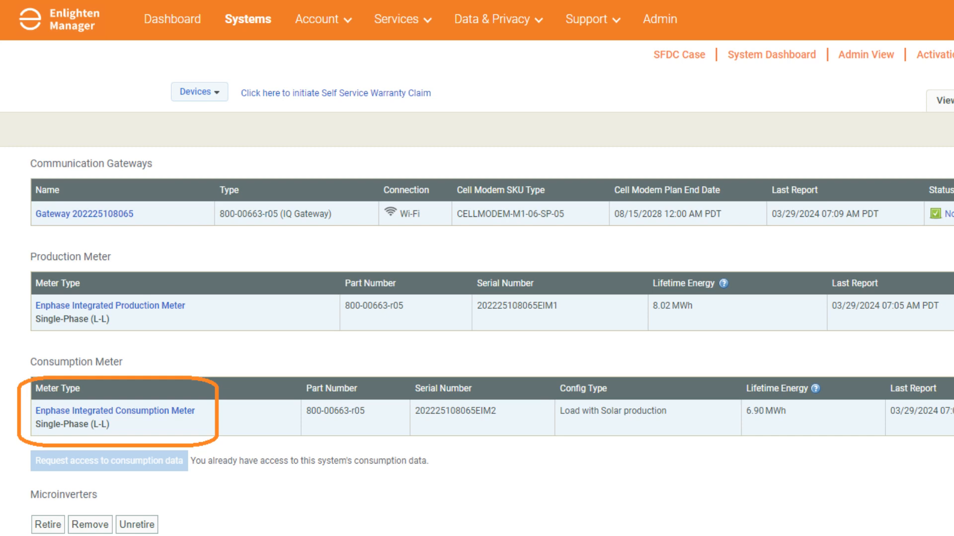
- Enable the Enphase Integrated Consumption Meter with CT location Load with Solar production
{"action": "left_click", "coordinate": [114, 410]}
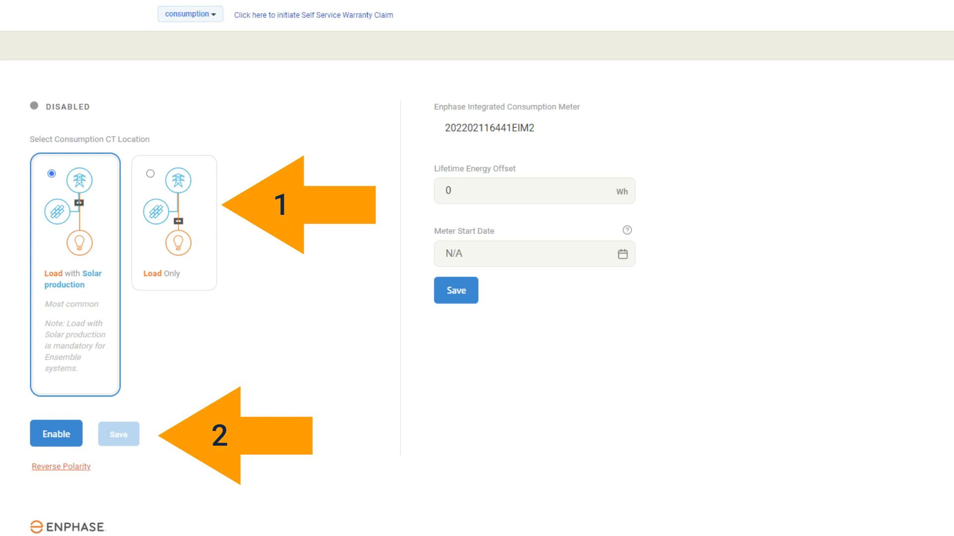
{"action": "left_click", "coordinate": [55, 434]}
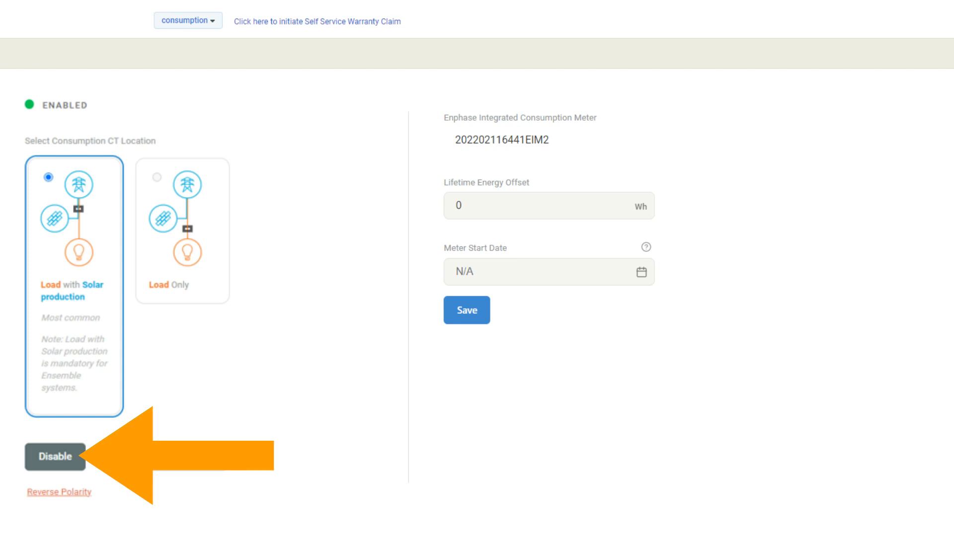
{"action": "left_click", "coordinate": [55, 457]}
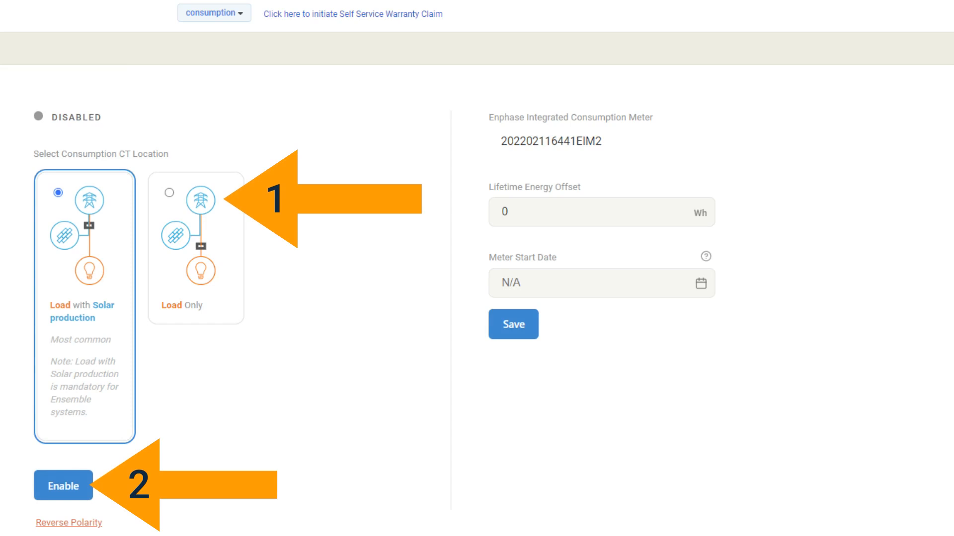
{"action": "left_click", "coordinate": [63, 485]}
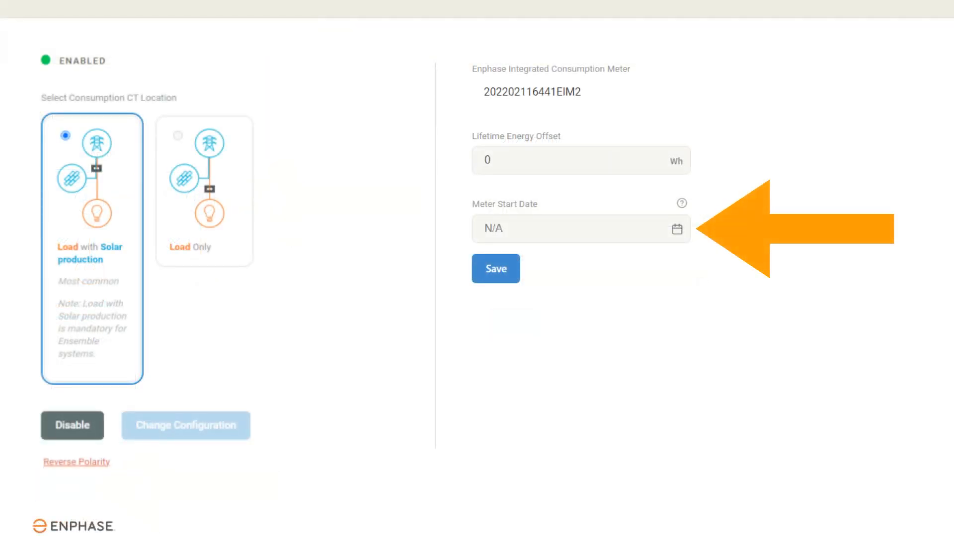